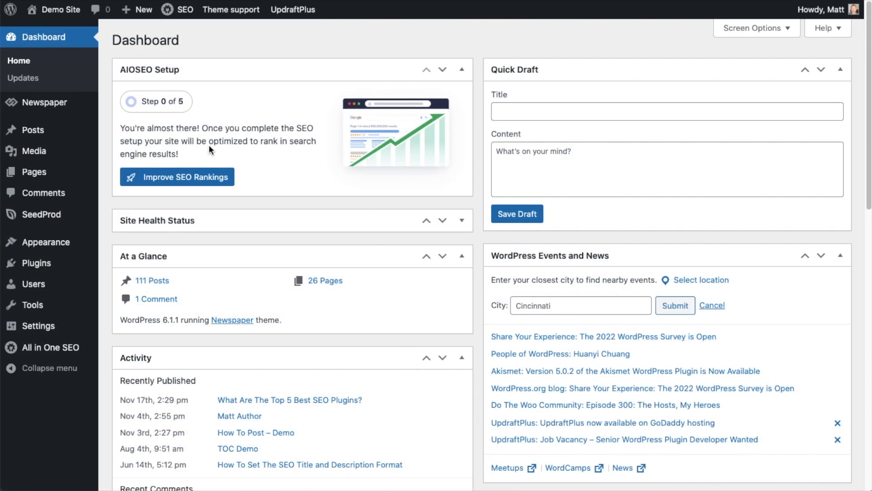
pyautogui.moveTo(32, 129)
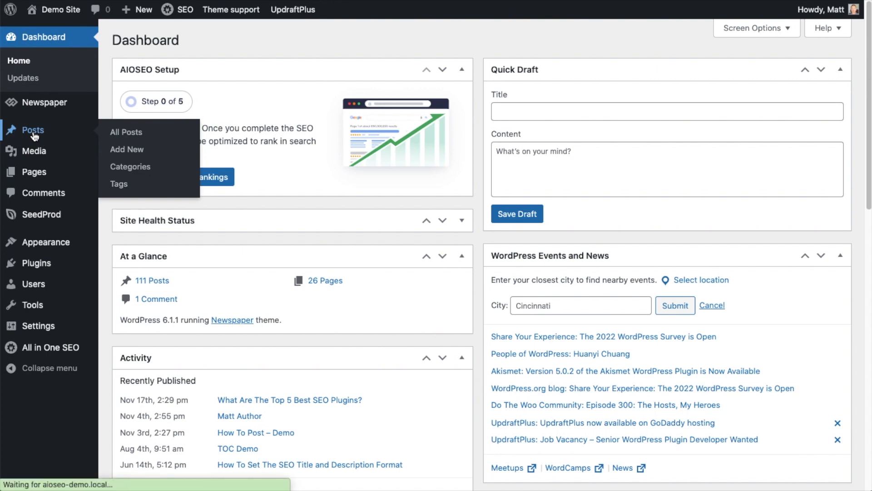
# Open All Posts and scroll down to the Men's Basketball Shoes (Red and Black) post.
pyautogui.click(126, 132)
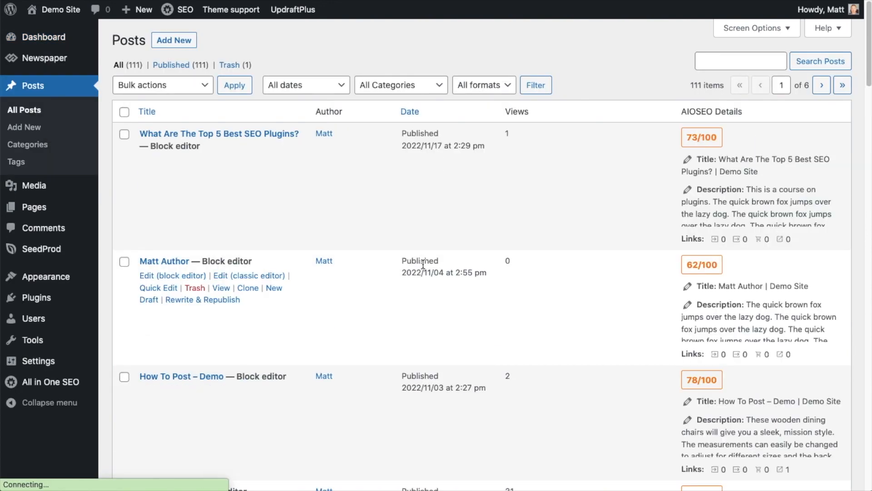
pyautogui.scroll(-3)
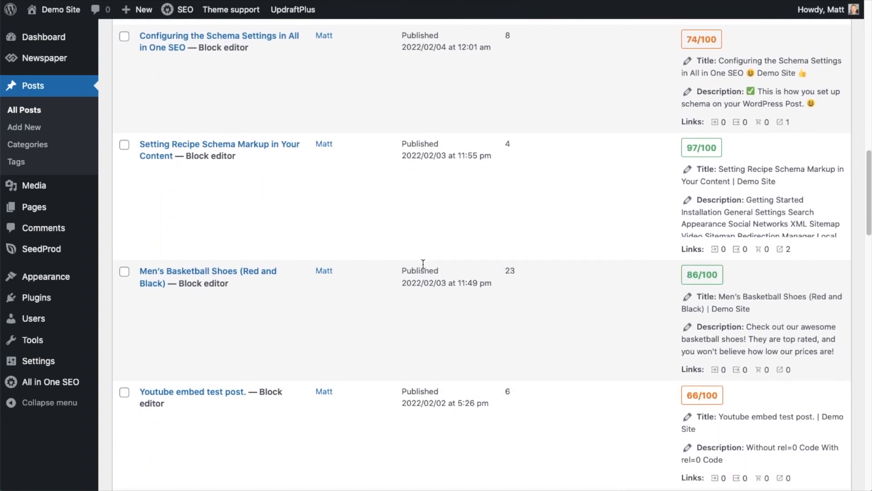
pyautogui.scroll(-3)
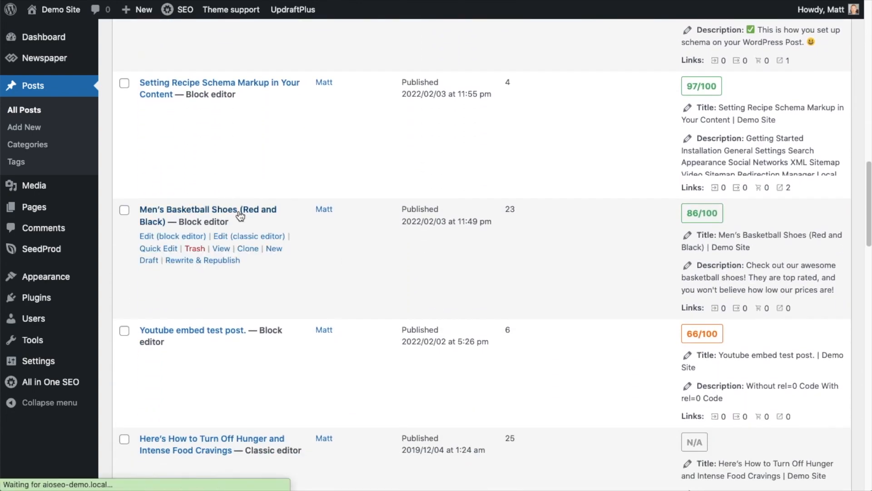
# Open the Men's Basketball Shoes post and scroll to its AIOSEO title and meta description.
pyautogui.click(208, 215)
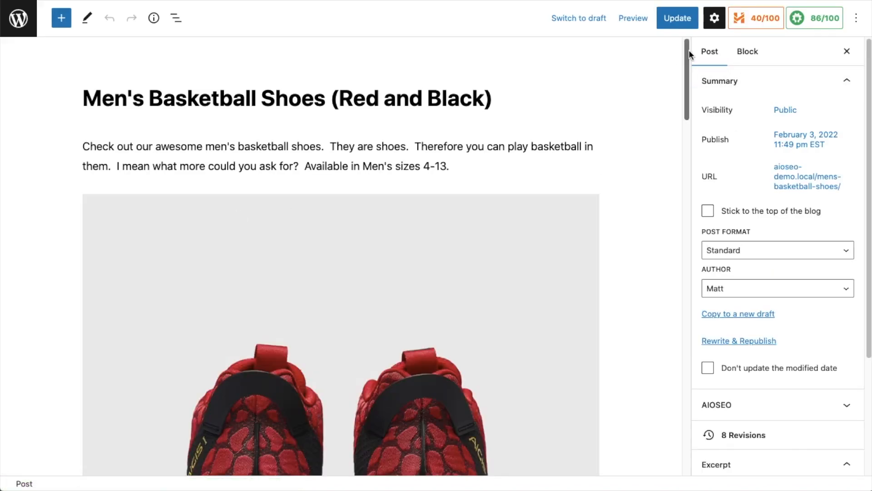
pyautogui.scroll(-3)
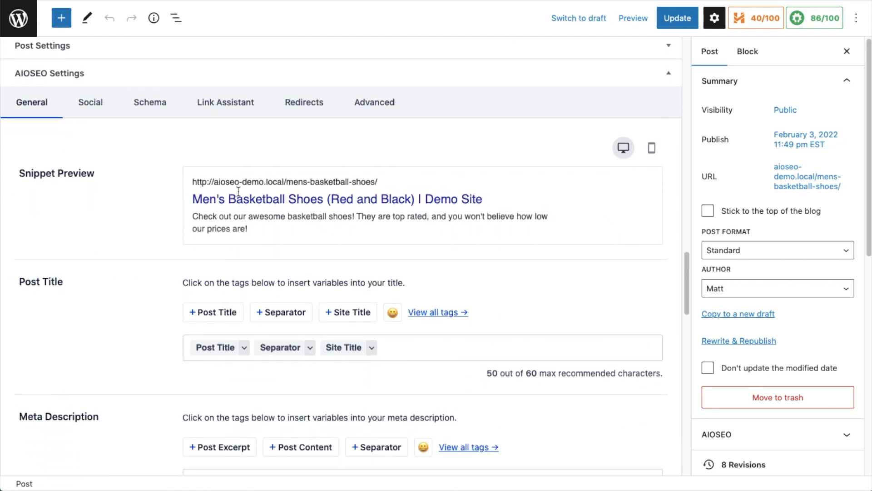
pyautogui.moveTo(459, 252)
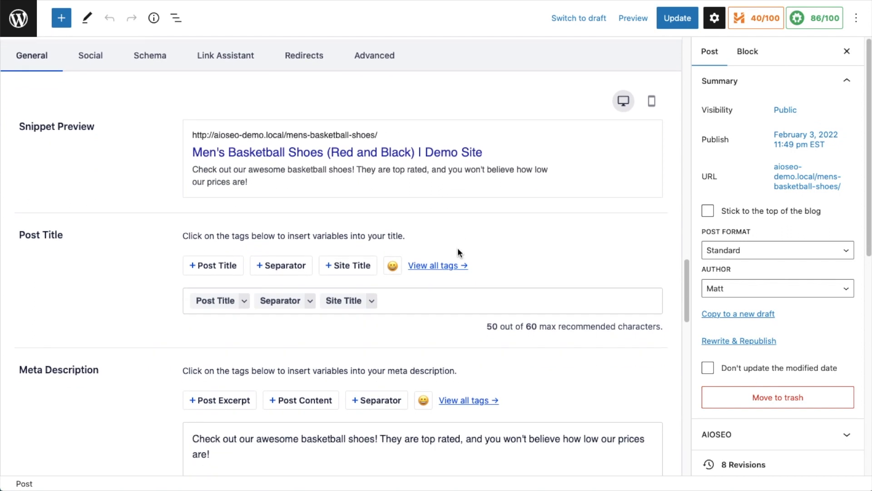
pyautogui.scroll(-3)
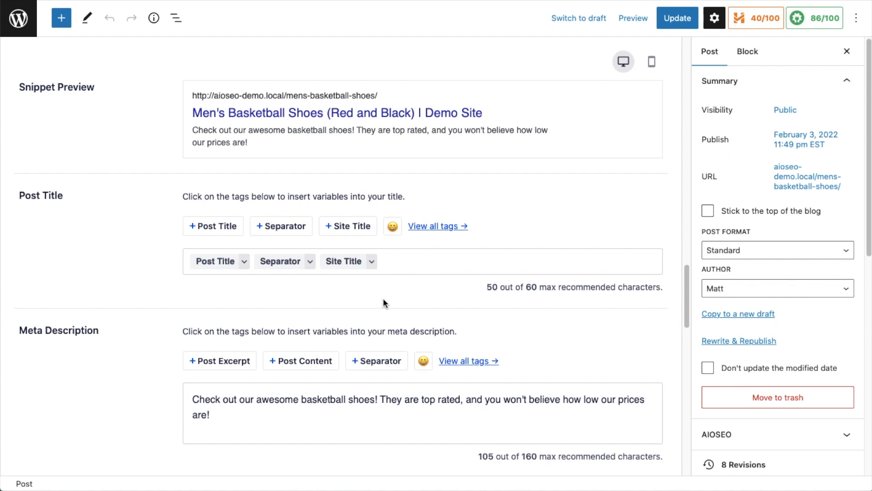
pyautogui.scroll(-3)
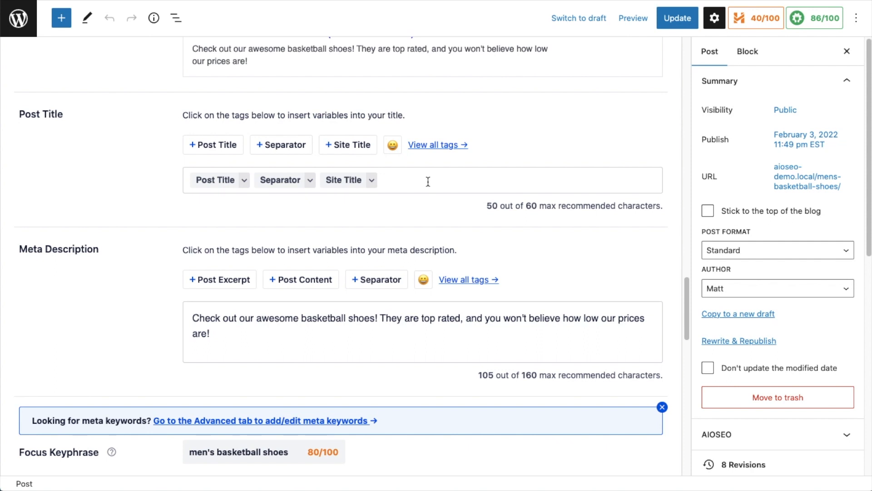
pyautogui.moveTo(213, 180)
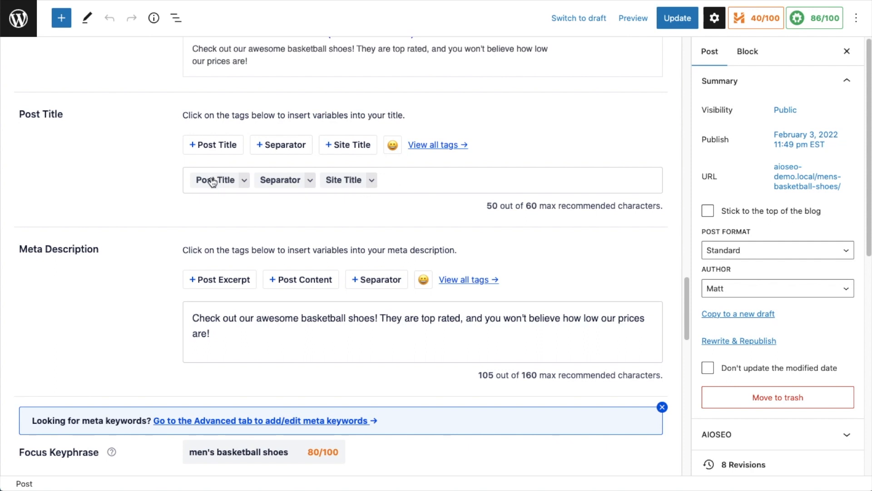
pyautogui.moveTo(273, 188)
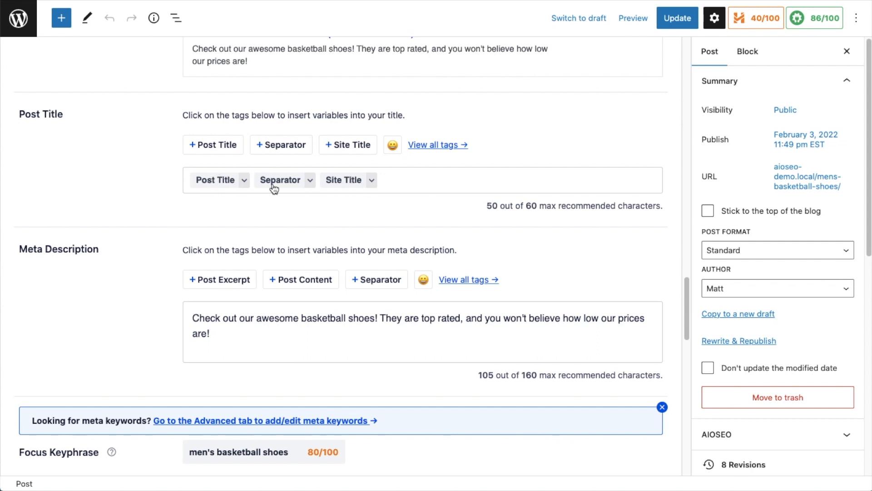
pyautogui.scroll(3)
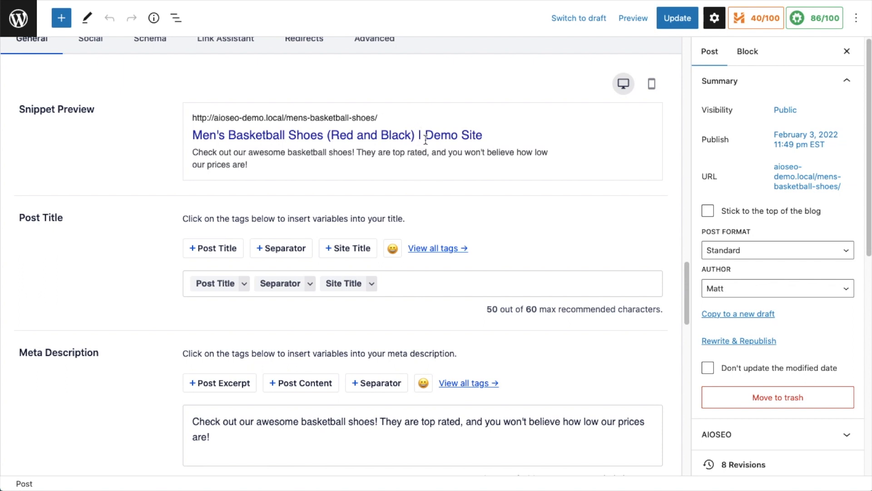
pyautogui.moveTo(492, 137)
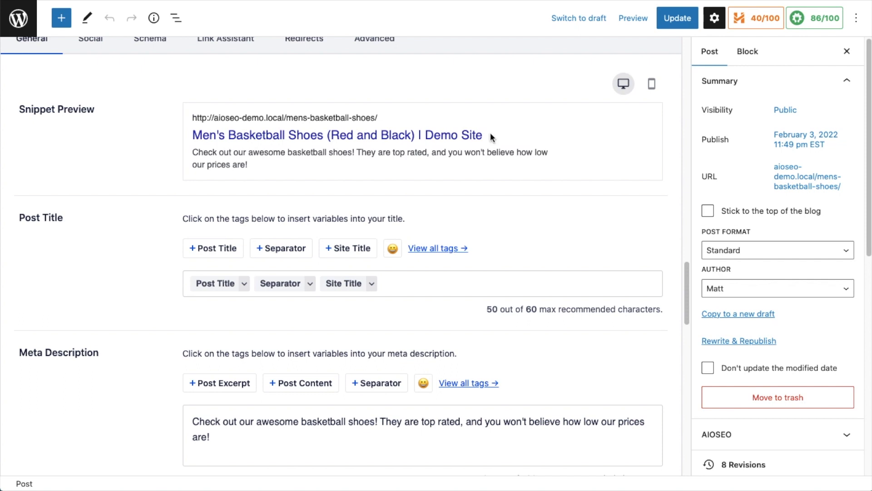
pyautogui.moveTo(400, 283)
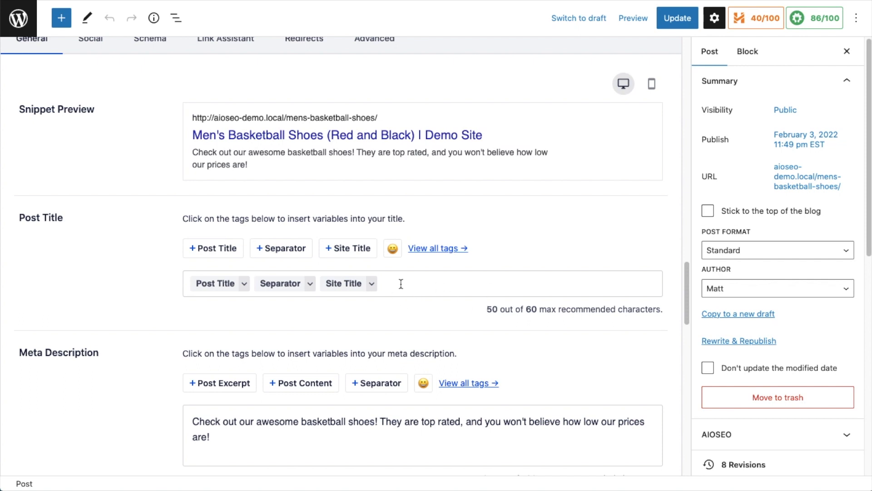
# Append the green checkmark emoji after Site Title in the AIOSEO post title.
pyautogui.click(423, 283)
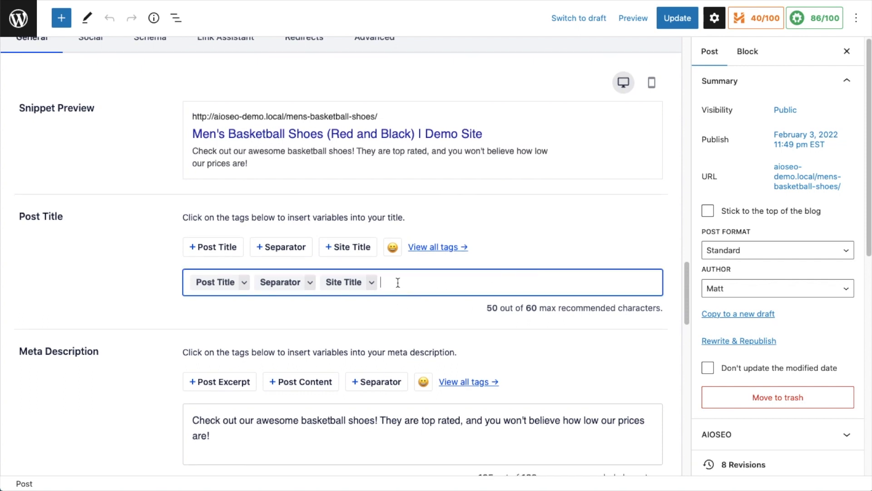
pyautogui.click(392, 247)
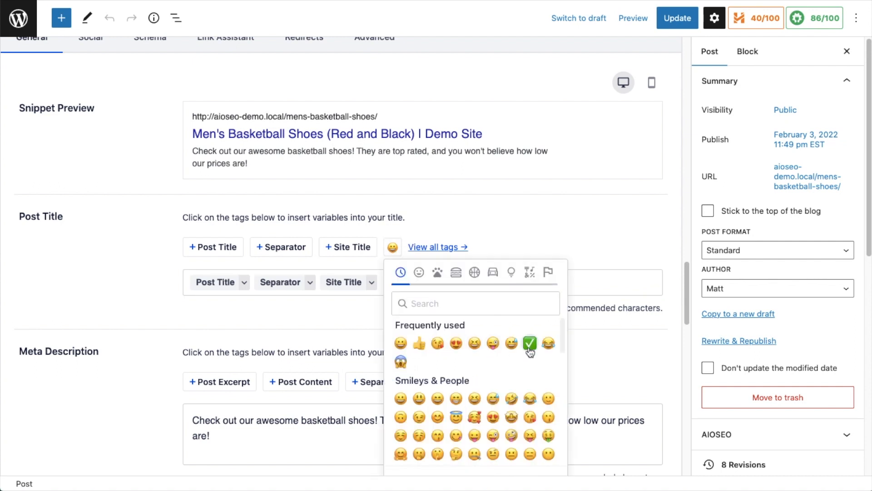
pyautogui.click(529, 343)
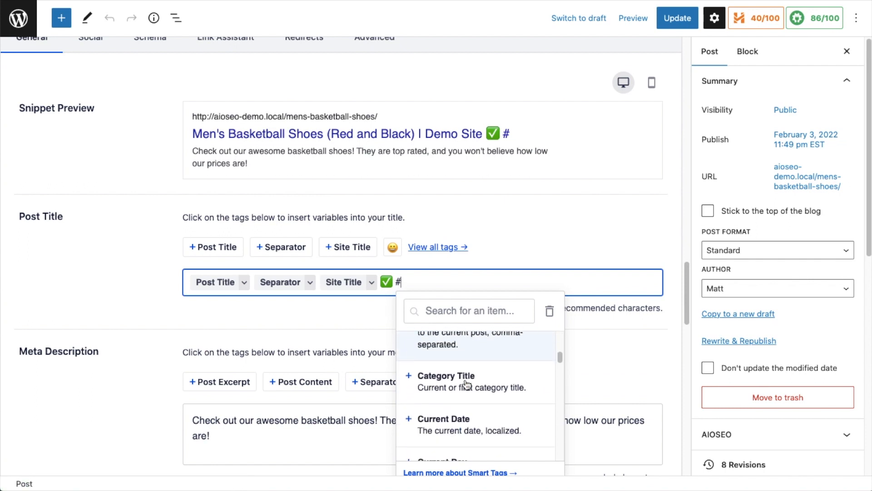
pyautogui.scroll(-3)
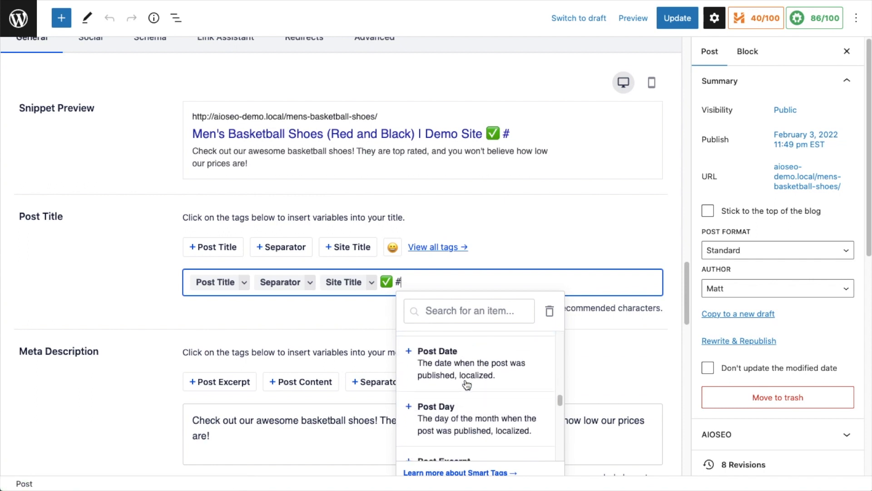
pyautogui.scroll(-3)
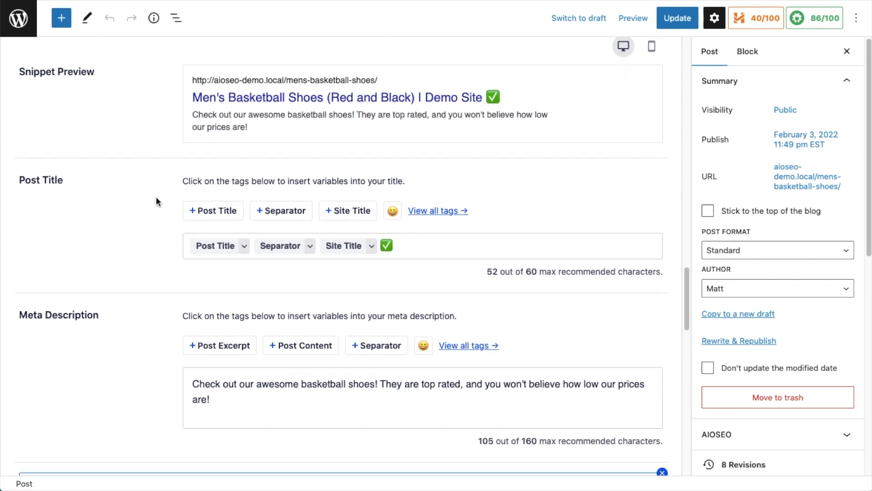
pyautogui.scroll(-3)
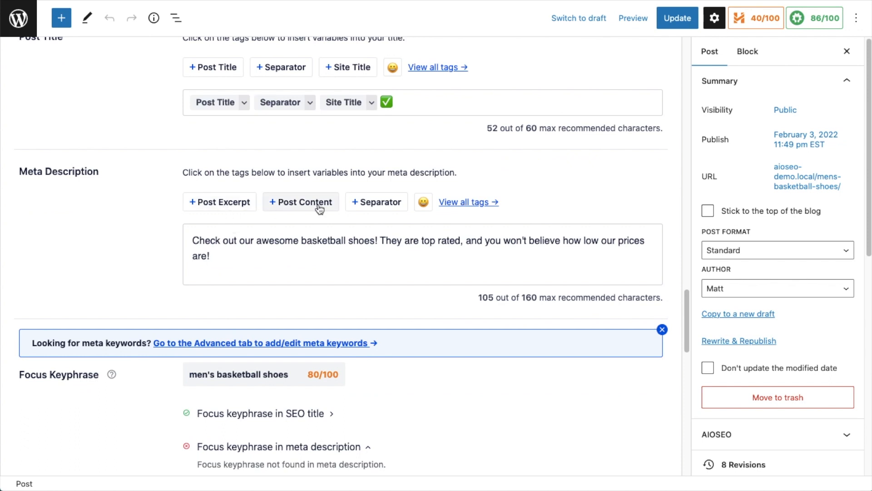
pyautogui.moveTo(423, 201)
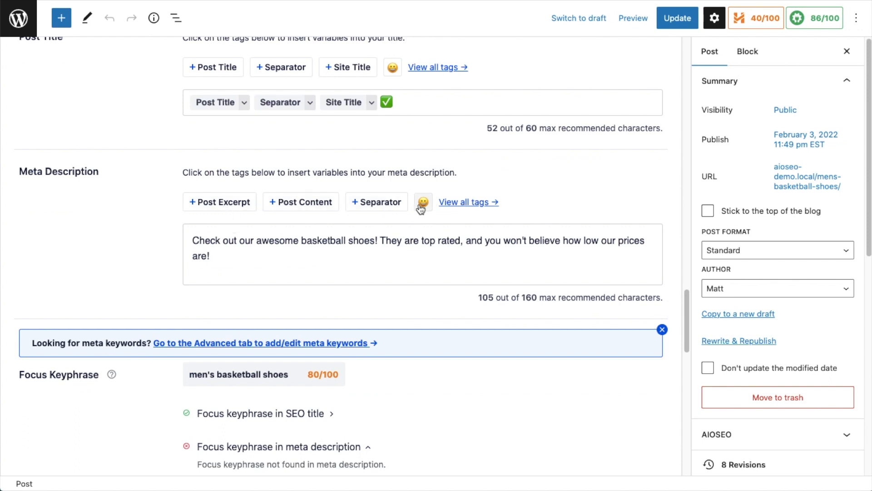
pyautogui.click(423, 201)
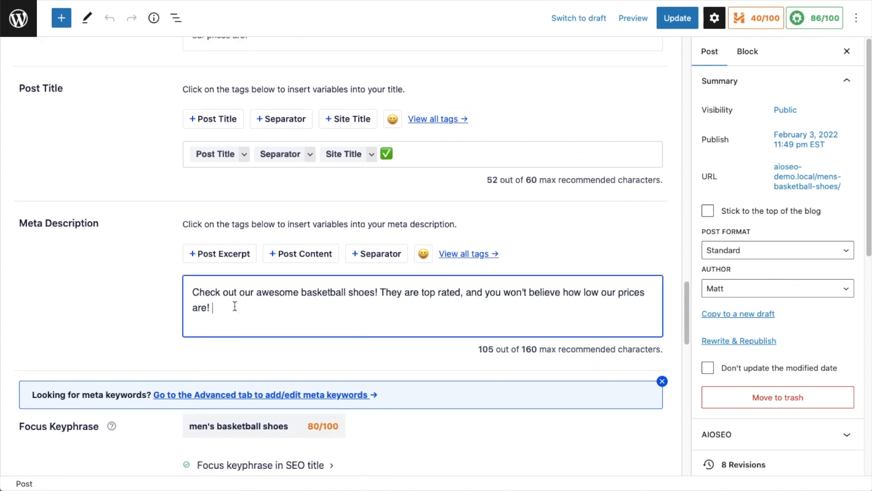
pyautogui.write('#')
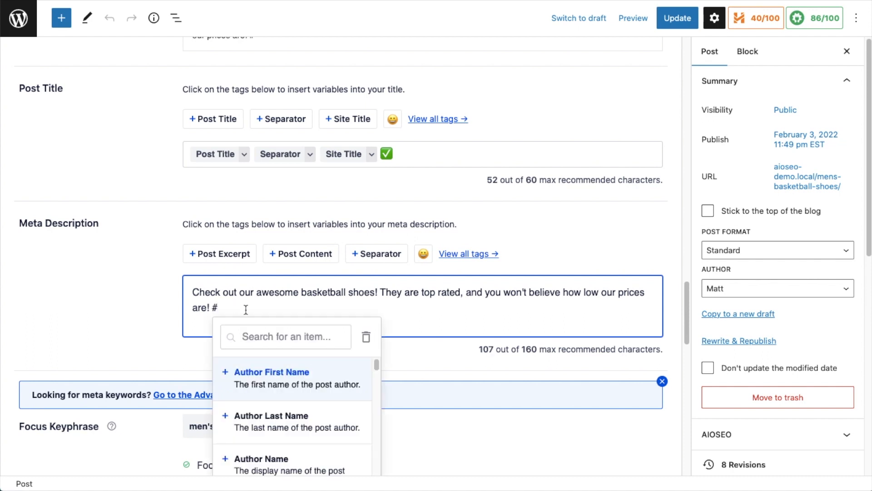
pyautogui.moveTo(148, 333)
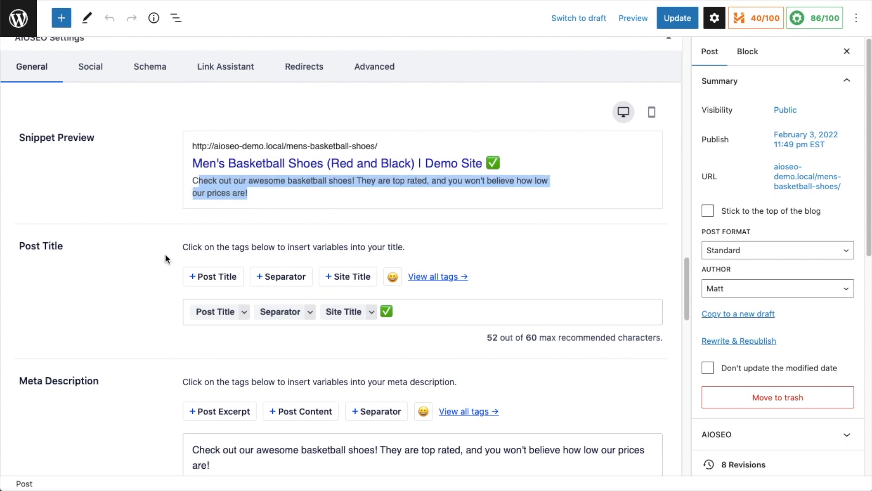
# Clear the meta description and insert the Post Excerpt tag in its place.
pyautogui.scroll(-3)
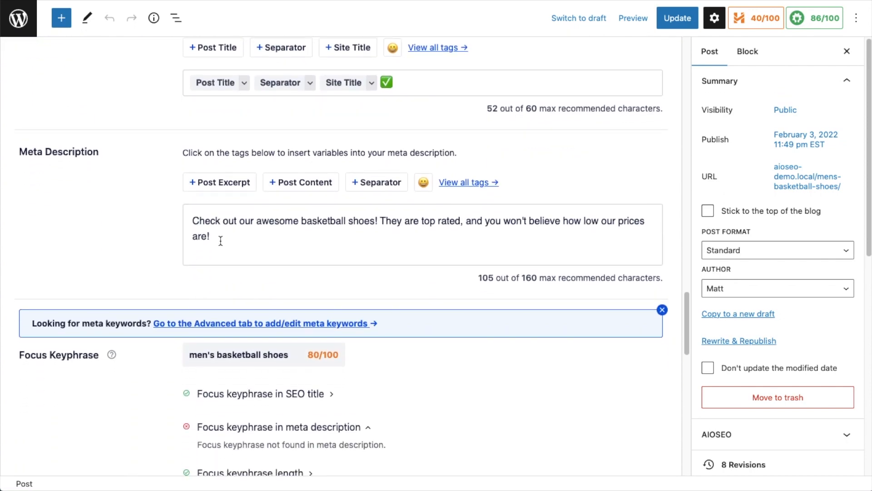
pyautogui.click(423, 234)
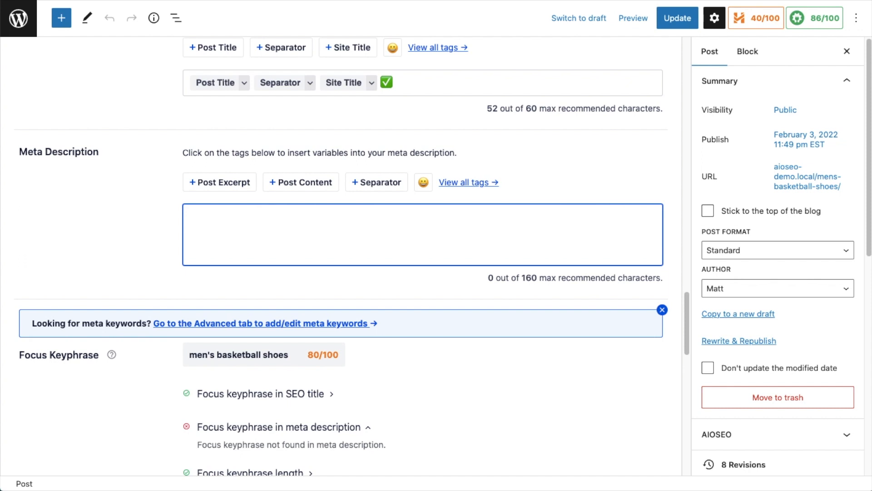
pyautogui.click(219, 182)
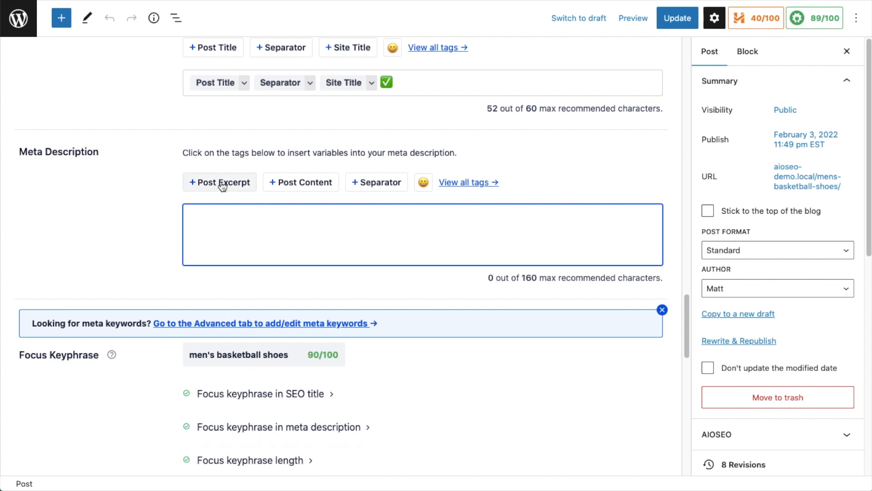
pyautogui.click(219, 182)
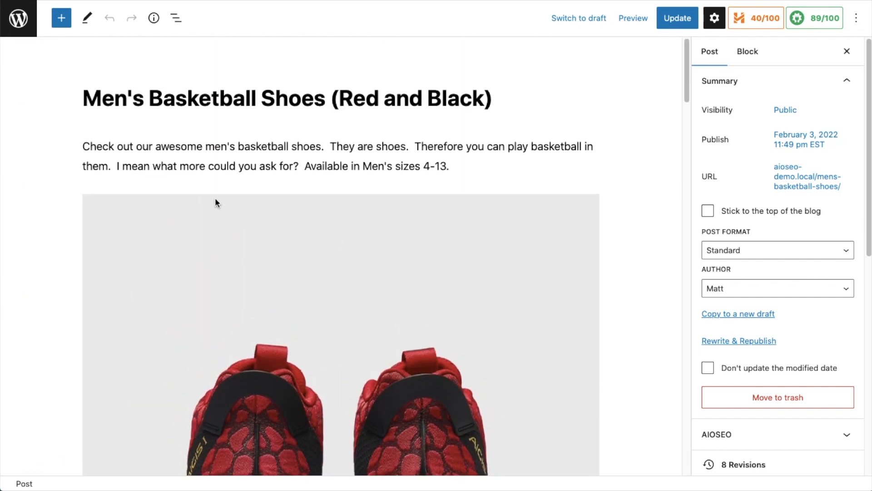
pyautogui.moveTo(411, 259)
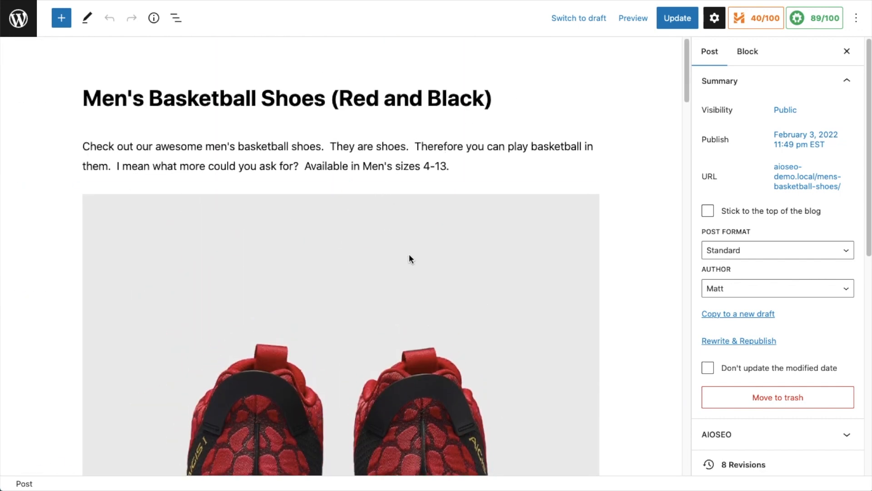
pyautogui.scroll(-3)
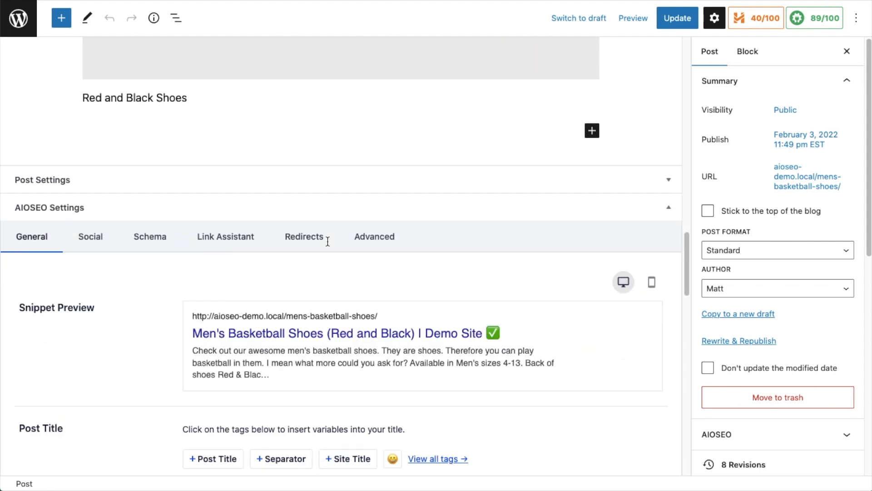
pyautogui.scroll(-3)
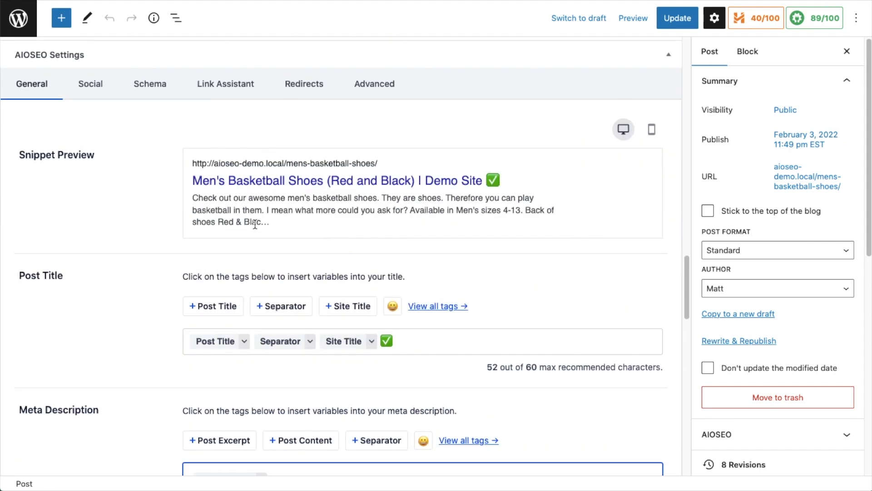
pyautogui.scroll(-3)
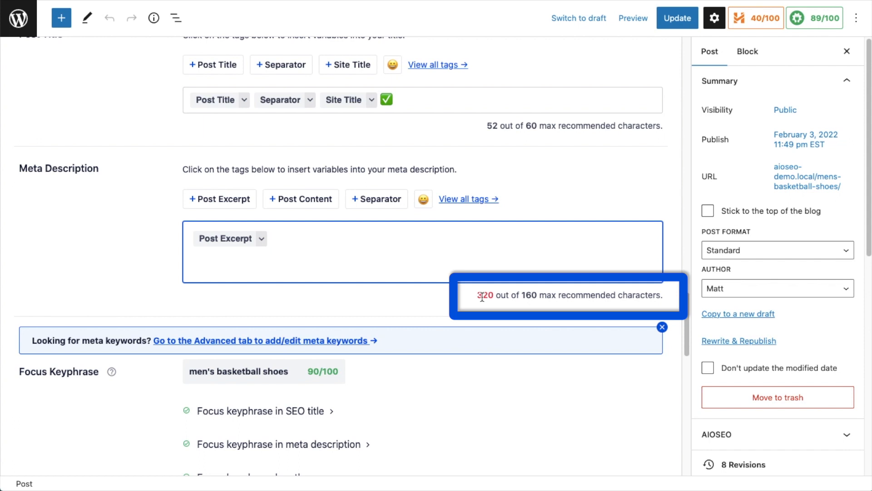
pyautogui.moveTo(540, 297)
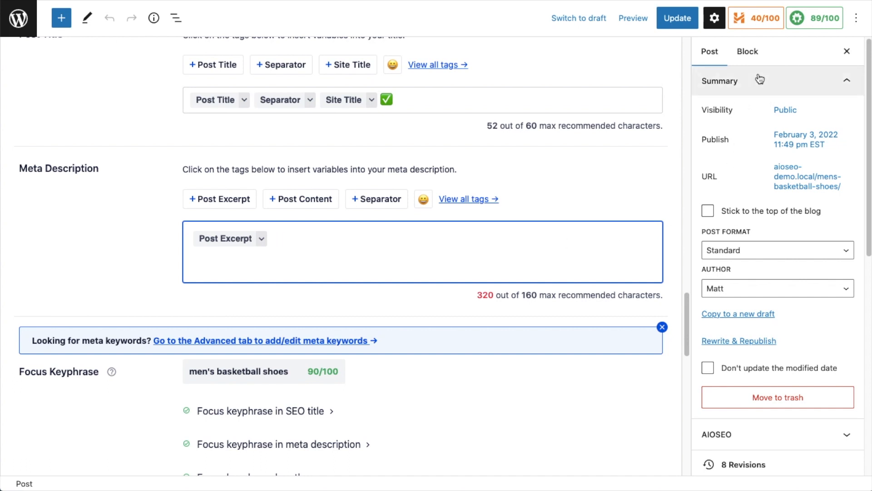
pyautogui.moveTo(714, 17)
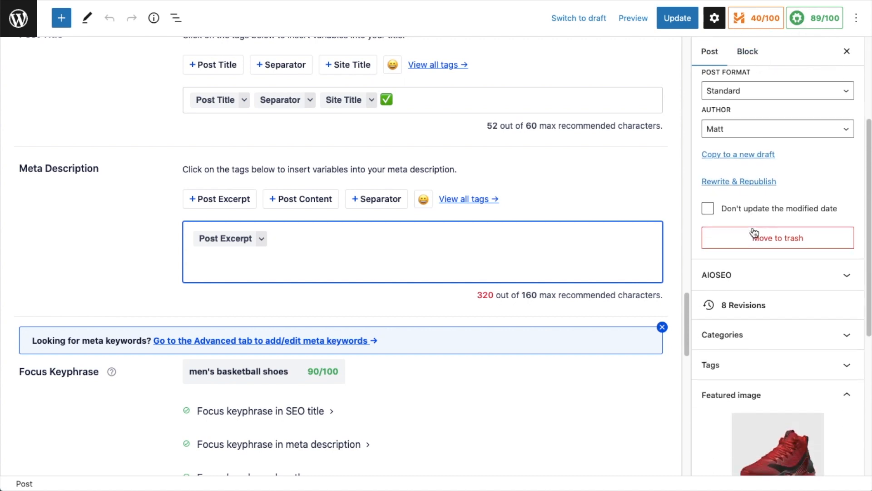
# Write the excerpt 'These are really great basketball shoes.' and check the snippet preview.
pyautogui.scroll(-3)
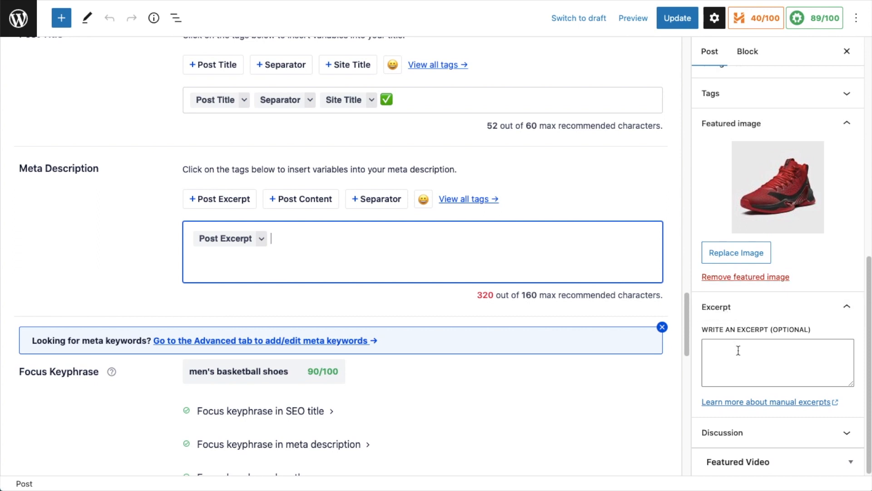
pyautogui.write('These are really great basketball shoes.')
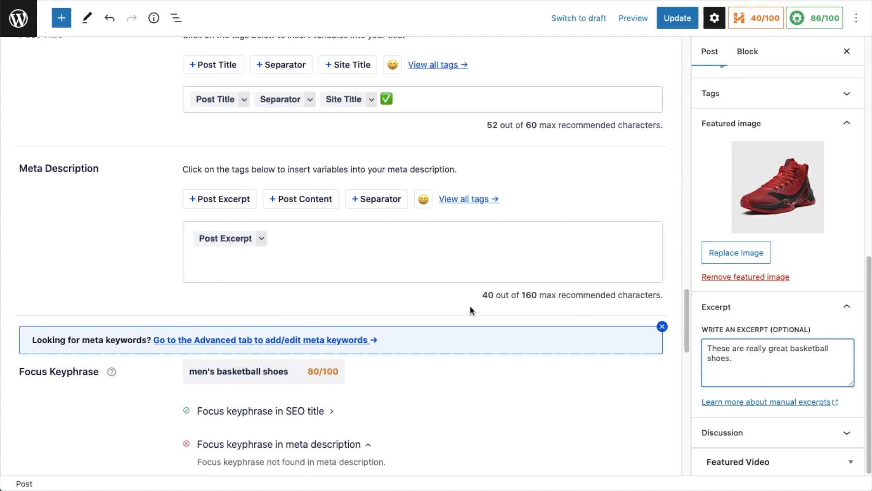
pyautogui.scroll(-3)
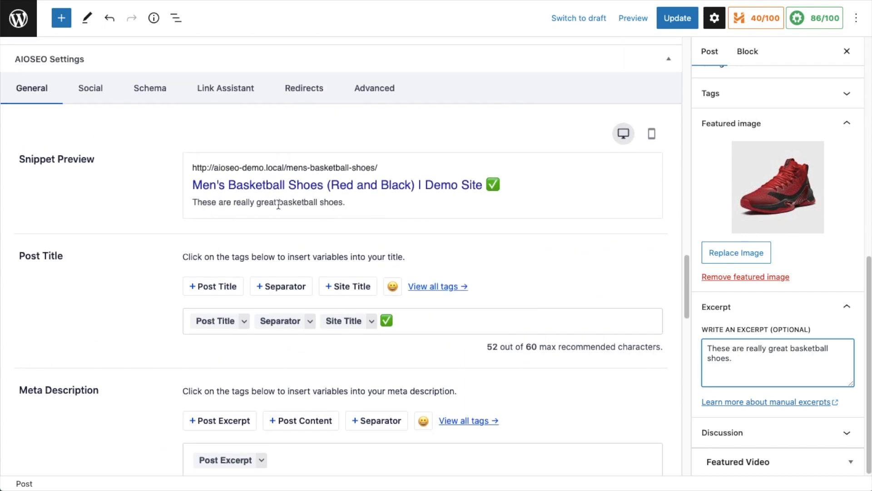
pyautogui.scroll(-3)
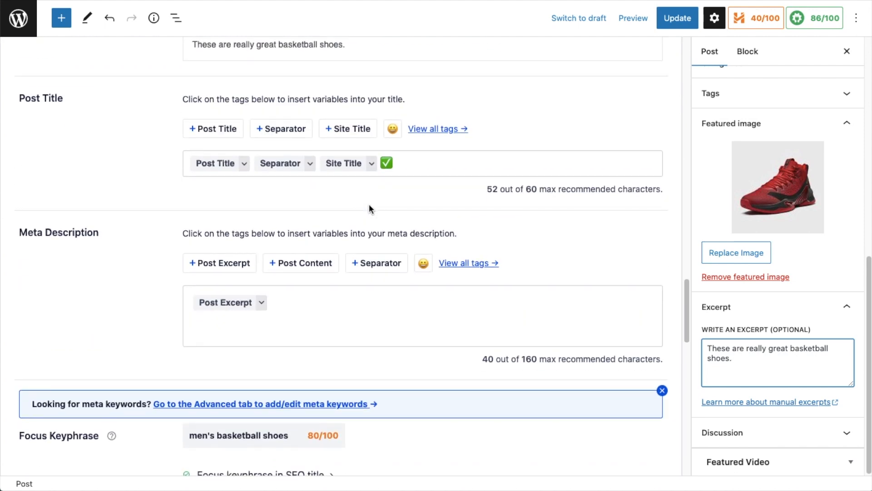
pyautogui.moveTo(603, 151)
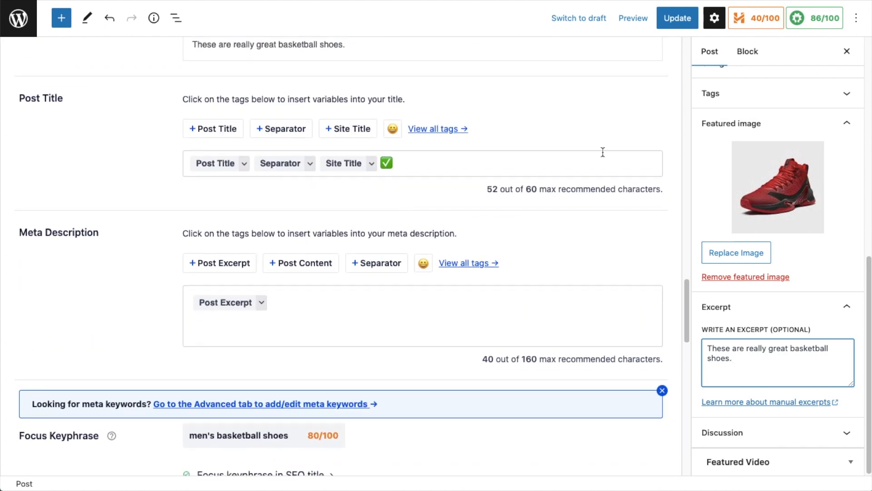
# Click Update to save the post's new SEO title and meta description.
pyautogui.click(676, 18)
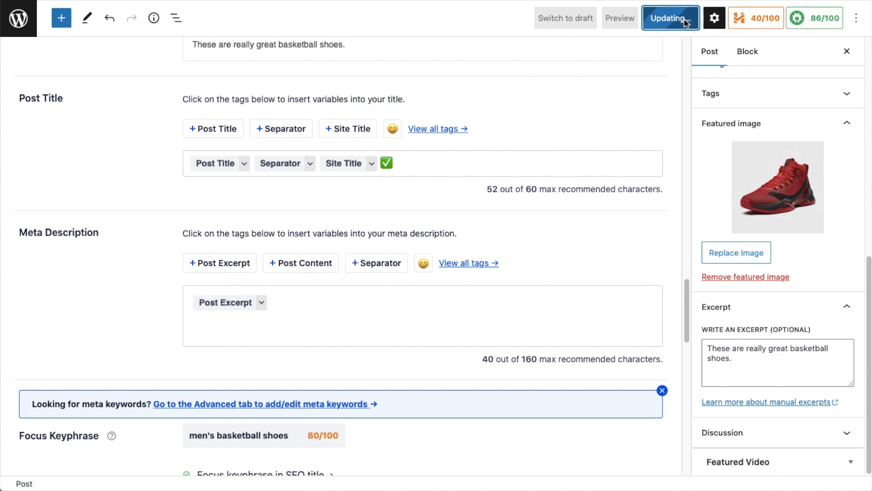
pyautogui.click(670, 18)
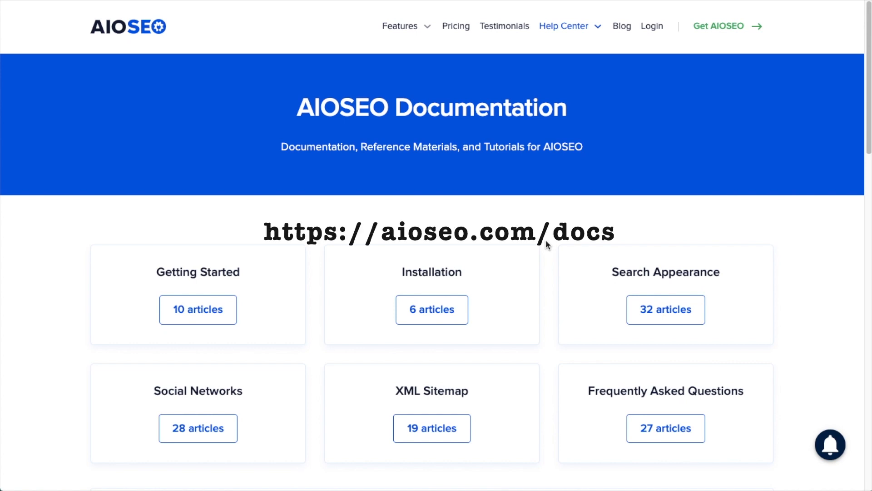
pyautogui.scroll(-3)
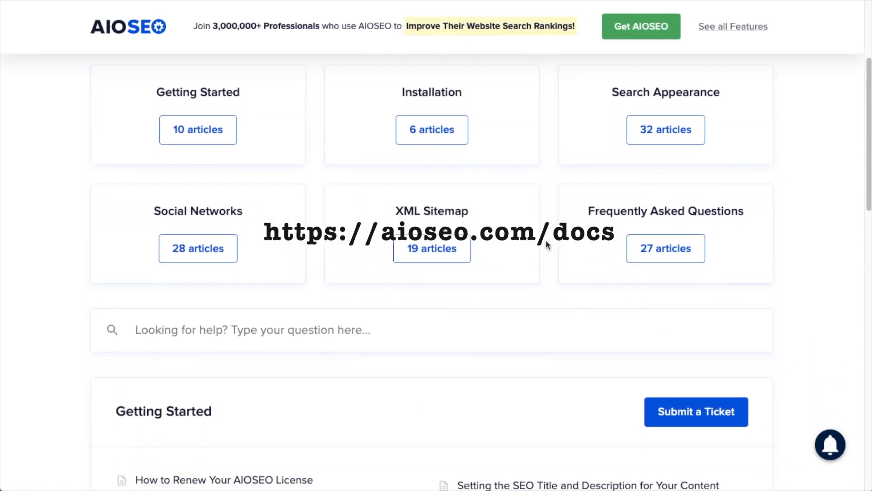
pyautogui.scroll(-3)
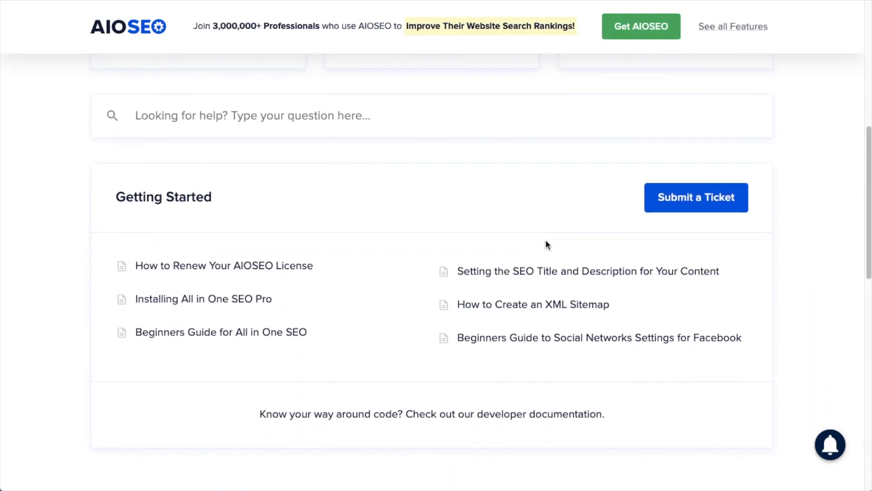